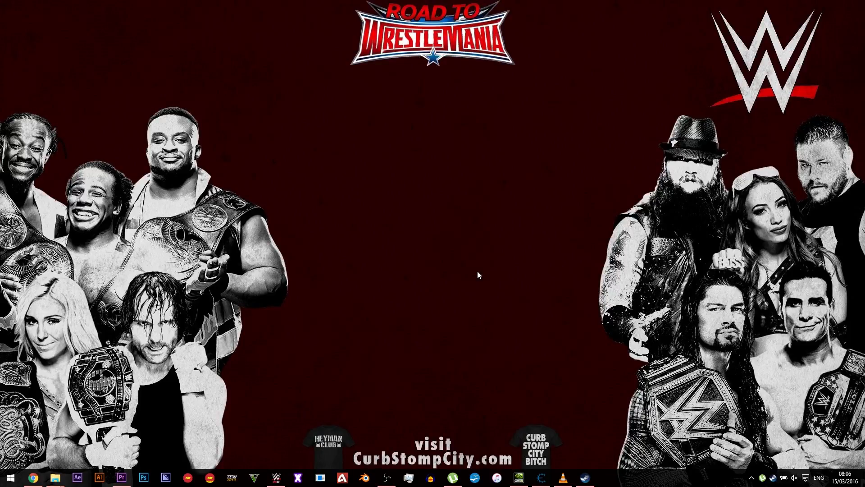
{"action": "mouse_move", "coordinate": [477, 264]}
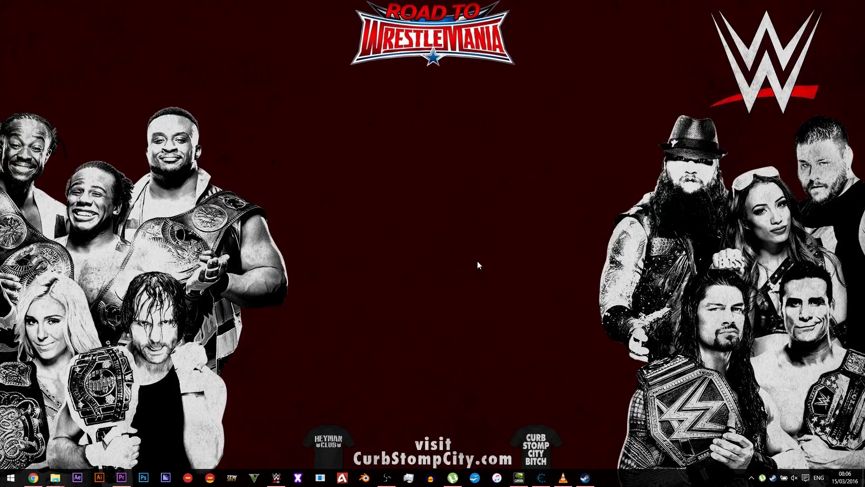
{"action": "mouse_move", "coordinate": [144, 397]}
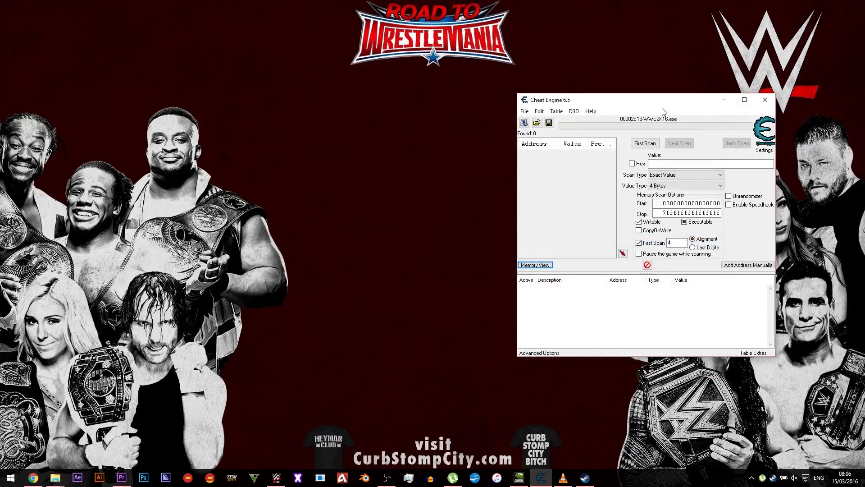
{"action": "mouse_move", "coordinate": [565, 103]}
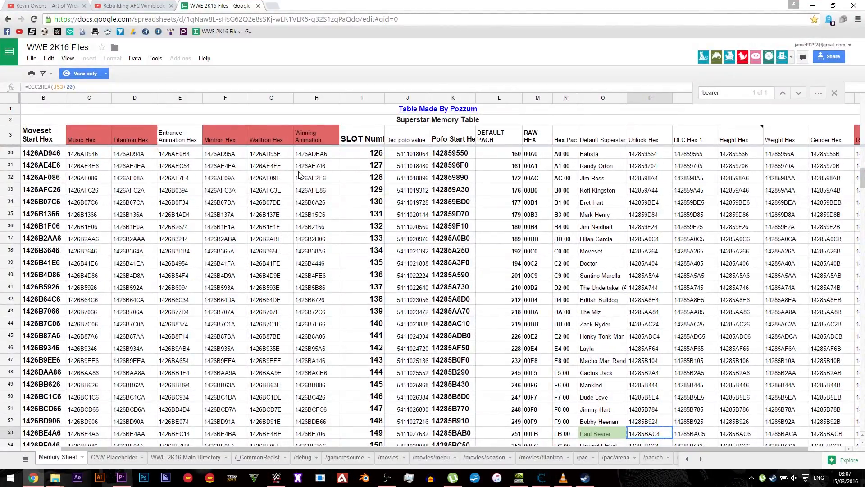
{"action": "mouse_move", "coordinate": [535, 353]}
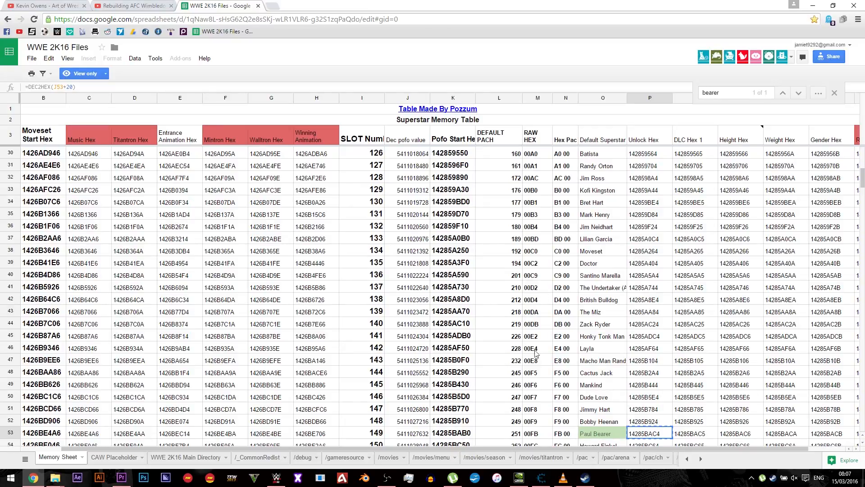
- Open the Process List and attach Cheat Engine to the WWE2K16.exe game process
{"action": "left_click", "coordinate": [539, 477]}
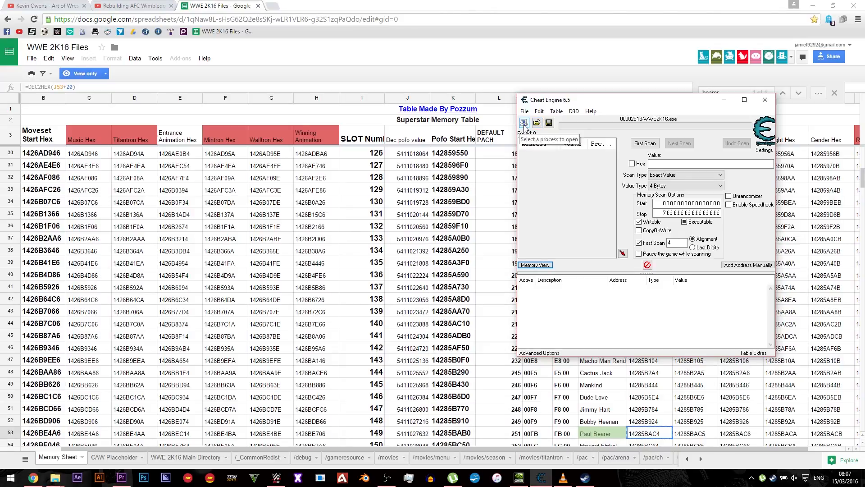
{"action": "left_click", "coordinate": [523, 122]}
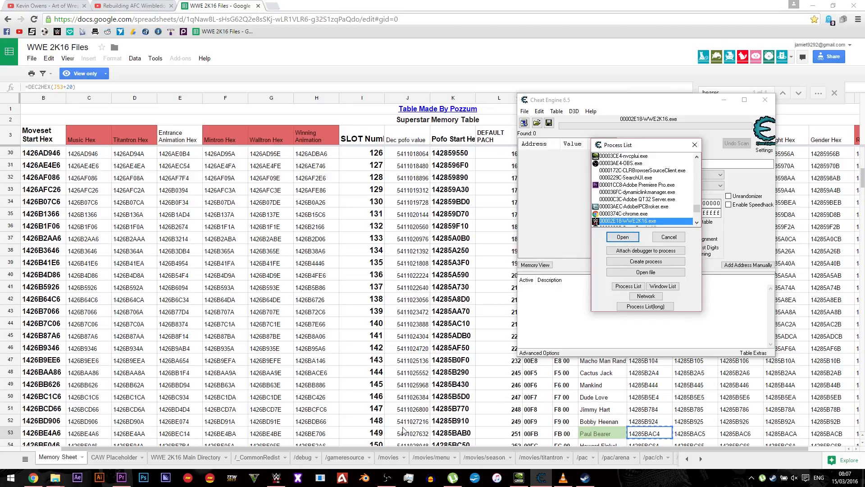
{"action": "left_click", "coordinate": [621, 237]}
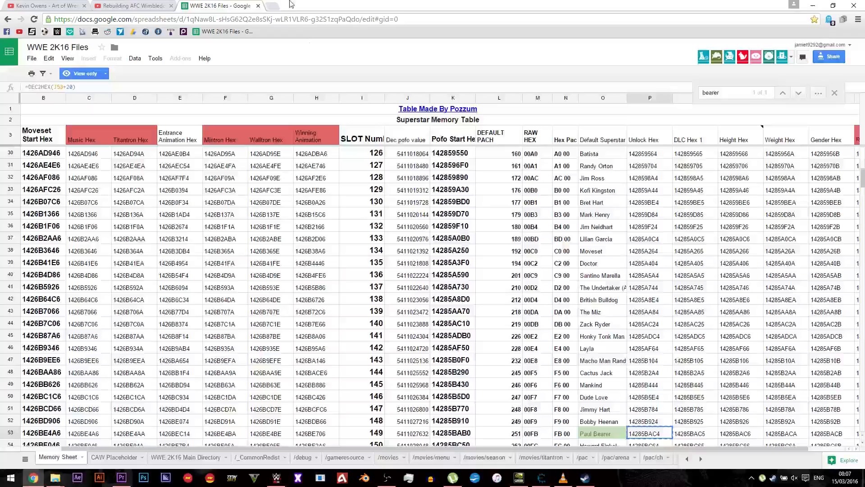
{"action": "left_click", "coordinate": [272, 226]}
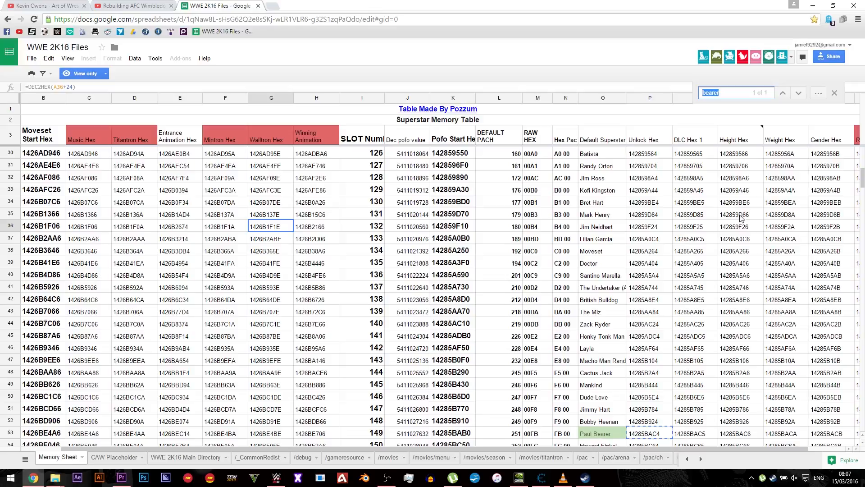
{"action": "mouse_move", "coordinate": [594, 441]}
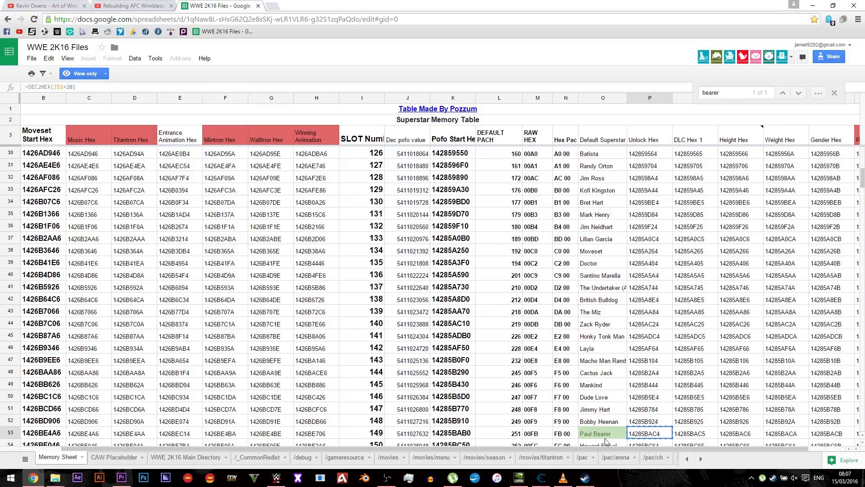
{"action": "mouse_move", "coordinate": [644, 187]}
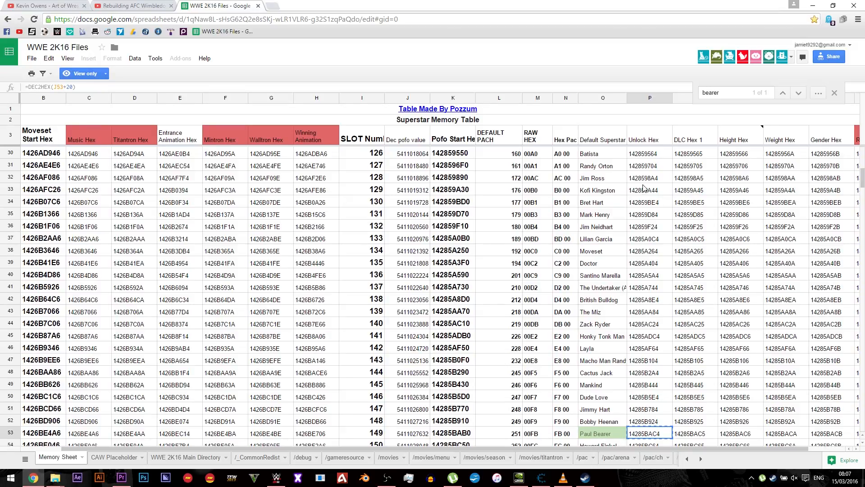
{"action": "mouse_move", "coordinate": [657, 142]}
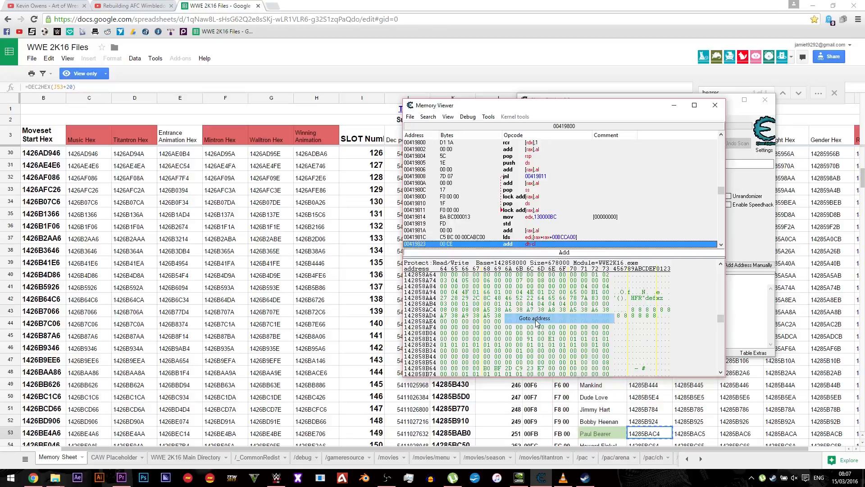
- Go to address 14285BAC4 in Memory Viewer and set the unlock byte to 1
{"action": "left_click", "coordinate": [532, 318]}
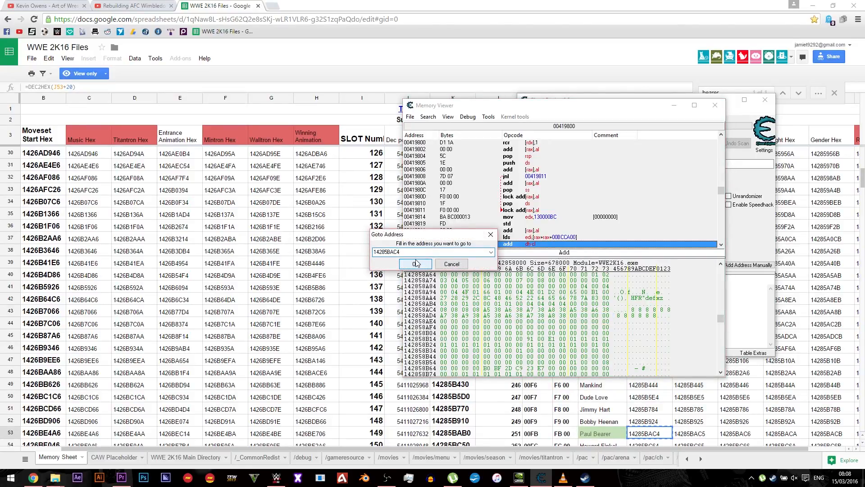
{"action": "left_click", "coordinate": [414, 264]}
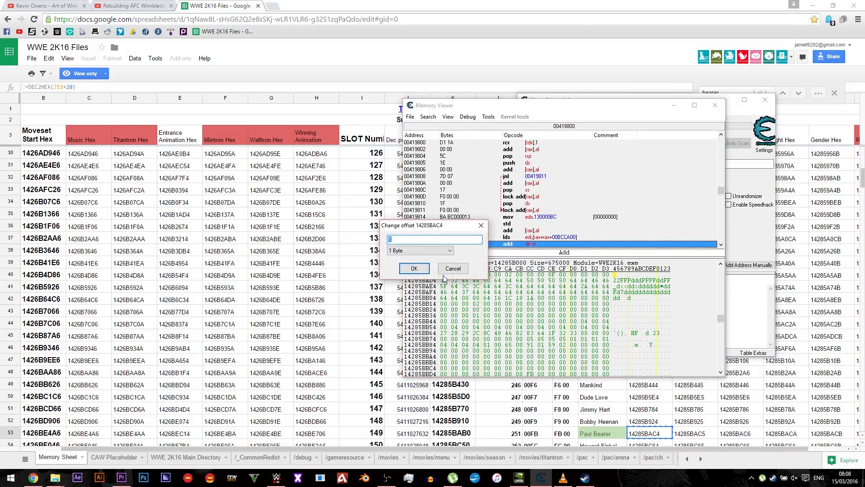
{"action": "left_click", "coordinate": [413, 269]}
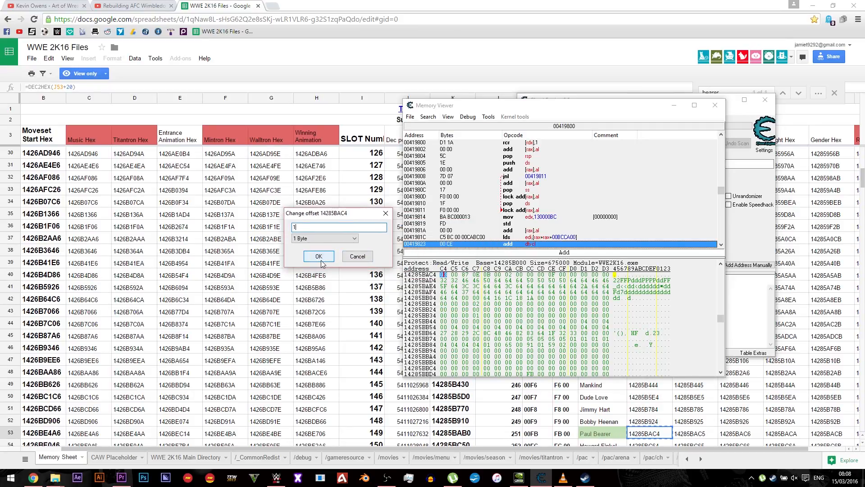
{"action": "left_click", "coordinate": [318, 255]}
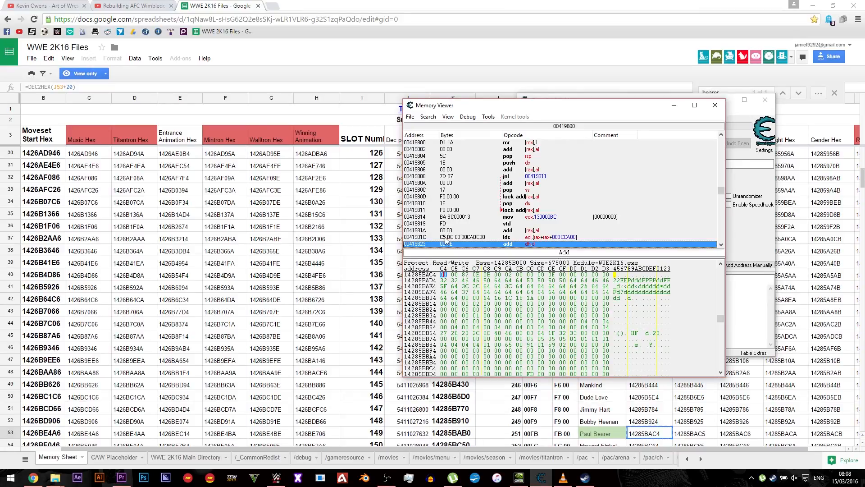
{"action": "left_click", "coordinate": [714, 105]}
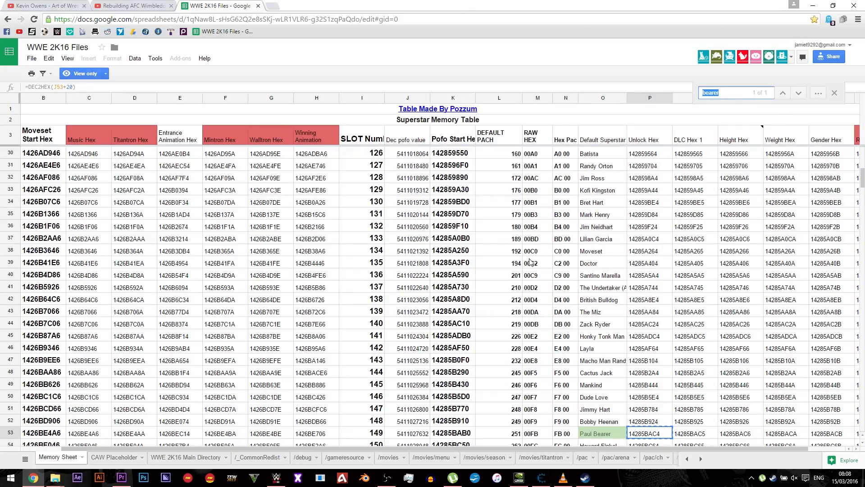
- Copy Undertaker's entrance address 1426DB174 from E92 and view it in decimal, showing 411
{"action": "type", "text": "under"}
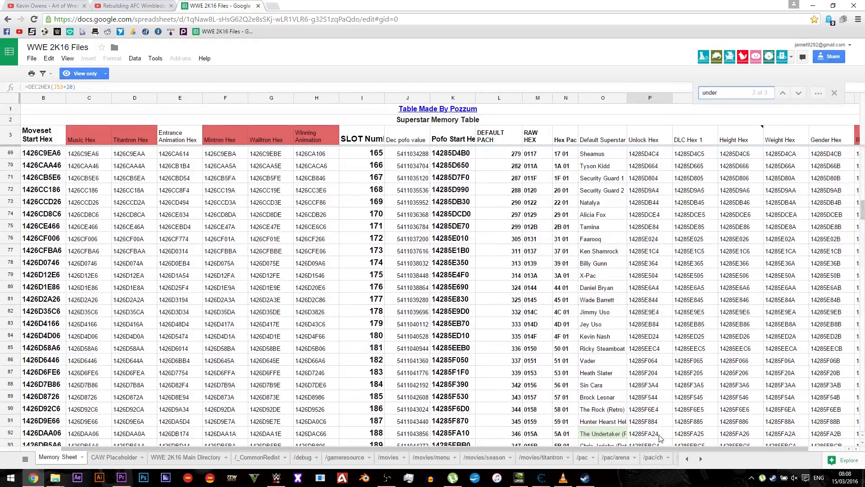
{"action": "left_click", "coordinate": [603, 433]}
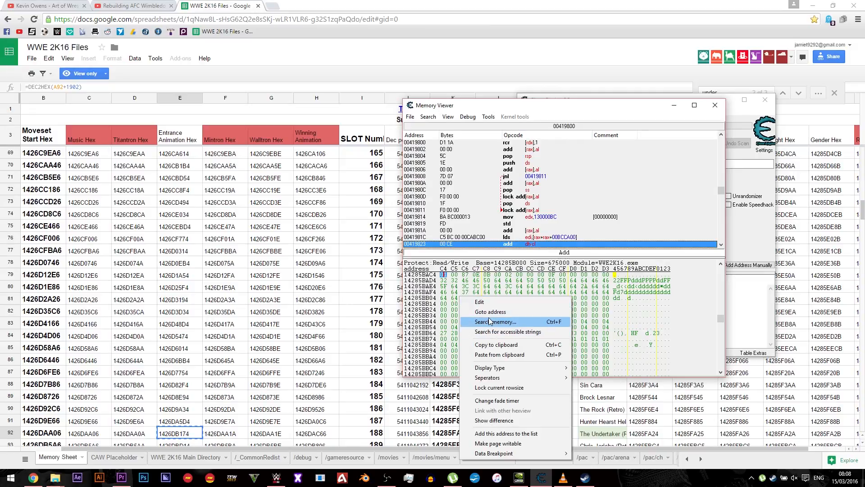
{"action": "left_click", "coordinate": [495, 321]}
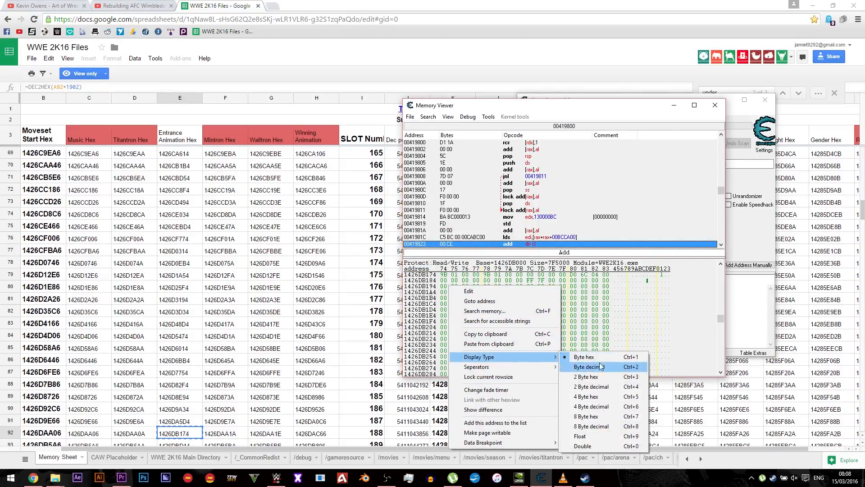
{"action": "left_click", "coordinate": [589, 366]}
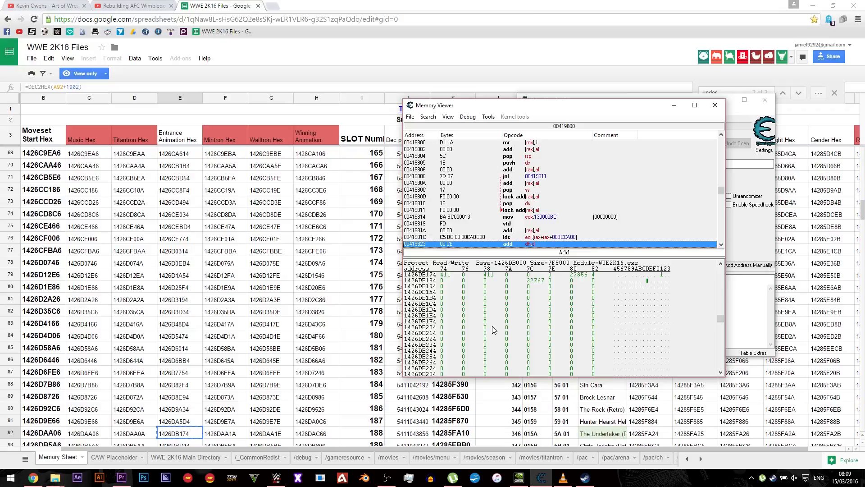
{"action": "mouse_move", "coordinate": [451, 286]}
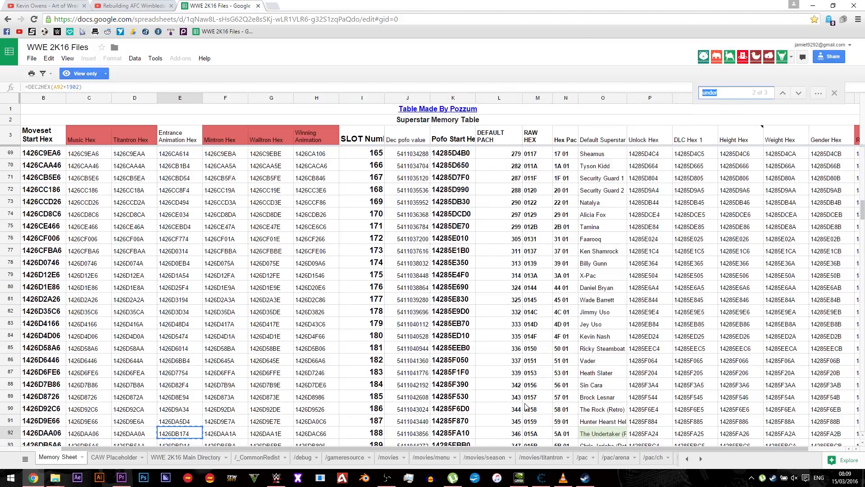
- Find Bearer's entrance address 1426BEC14 from E53 and set its value to 411
{"action": "type", "text": "bearer"}
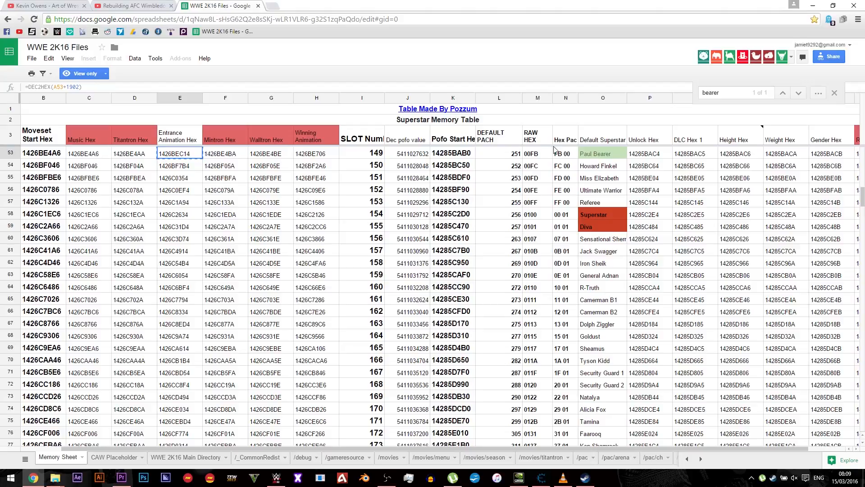
{"action": "mouse_move", "coordinate": [530, 468]}
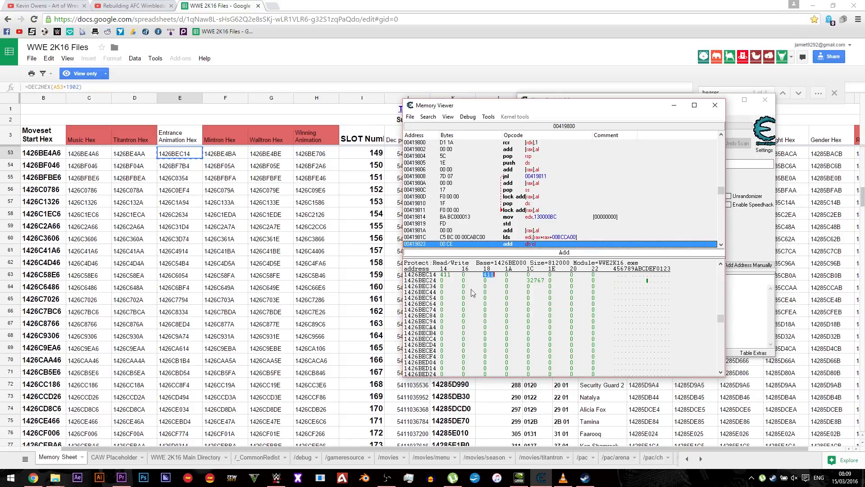
{"action": "left_click", "coordinate": [276, 477]}
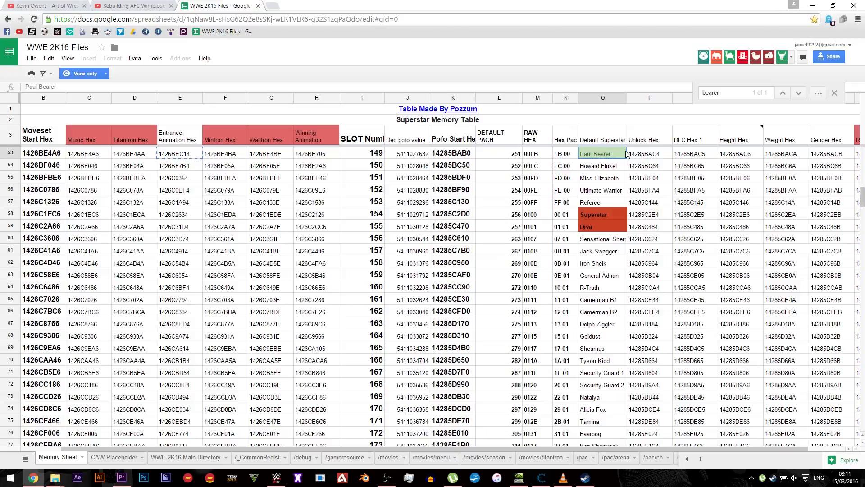
- Copy Miss Elizabeth's DLC Hex 1 address 14285BE05 from Q55, checking neighbouring DLC cells
{"action": "left_click", "coordinate": [602, 177]}
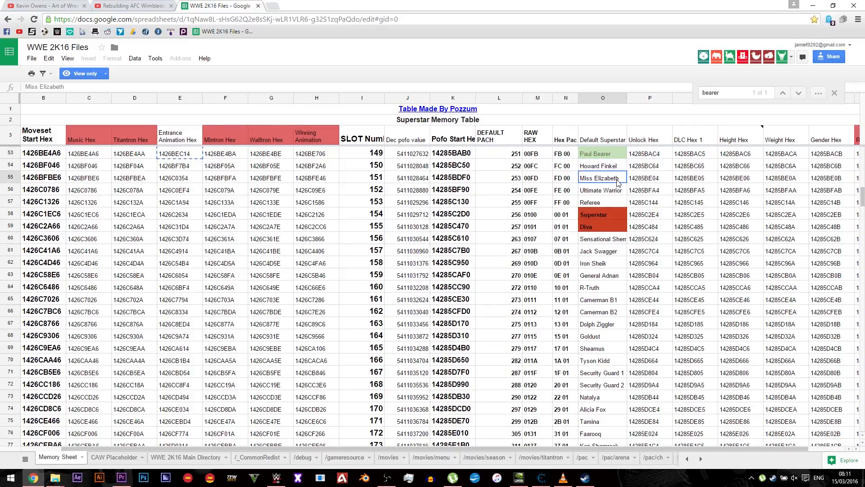
{"action": "left_click", "coordinate": [687, 177]}
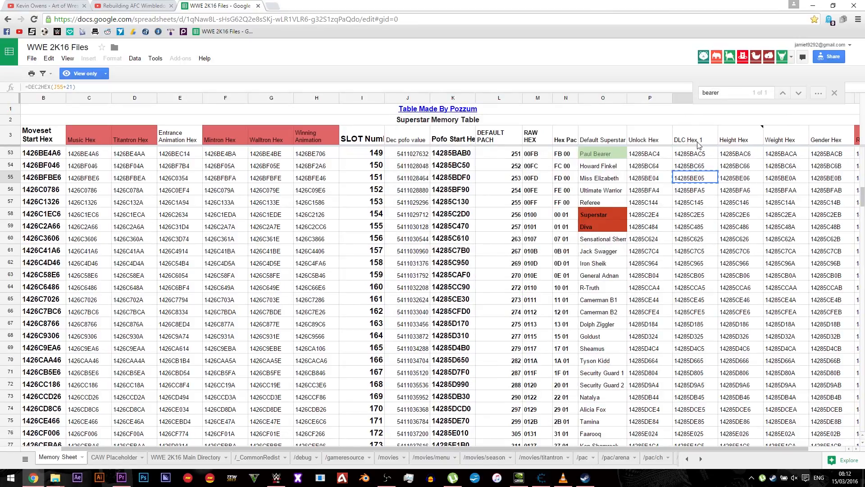
{"action": "mouse_move", "coordinate": [517, 281]}
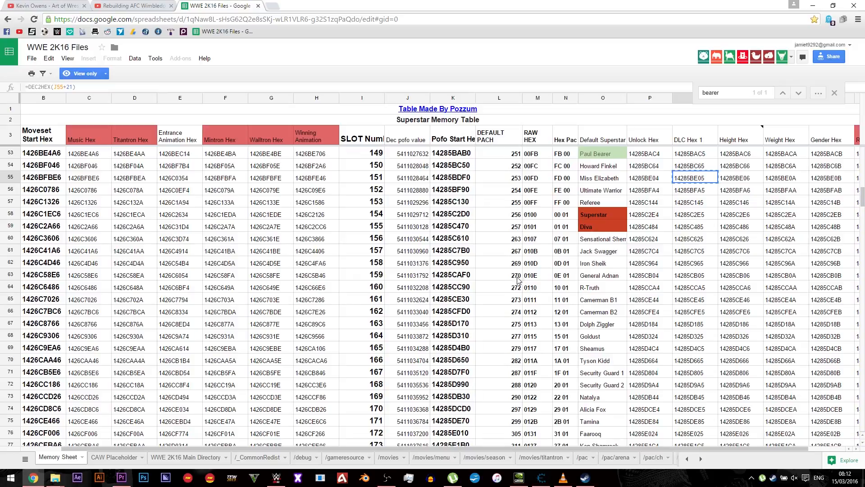
{"action": "mouse_move", "coordinate": [417, 353]}
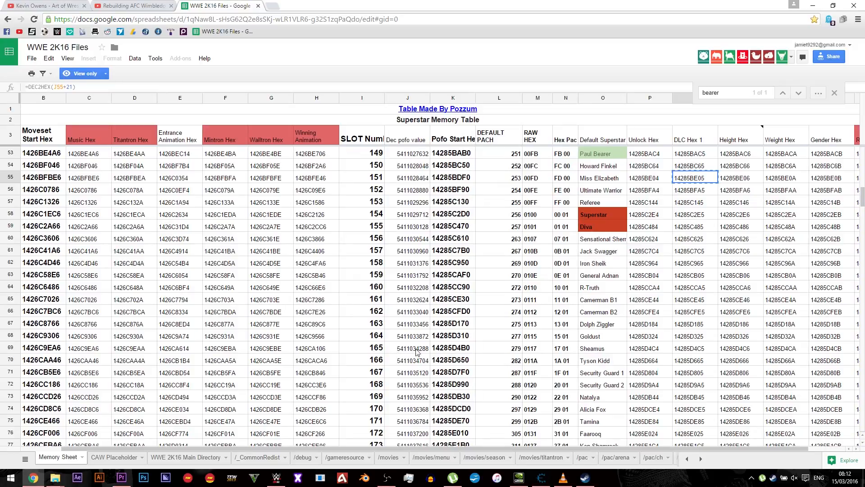
{"action": "left_click", "coordinate": [276, 478]}
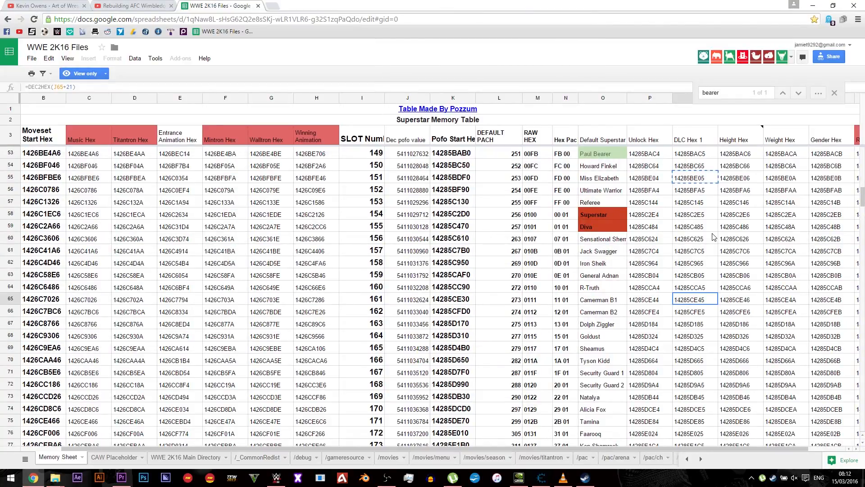
{"action": "left_click", "coordinate": [694, 153]}
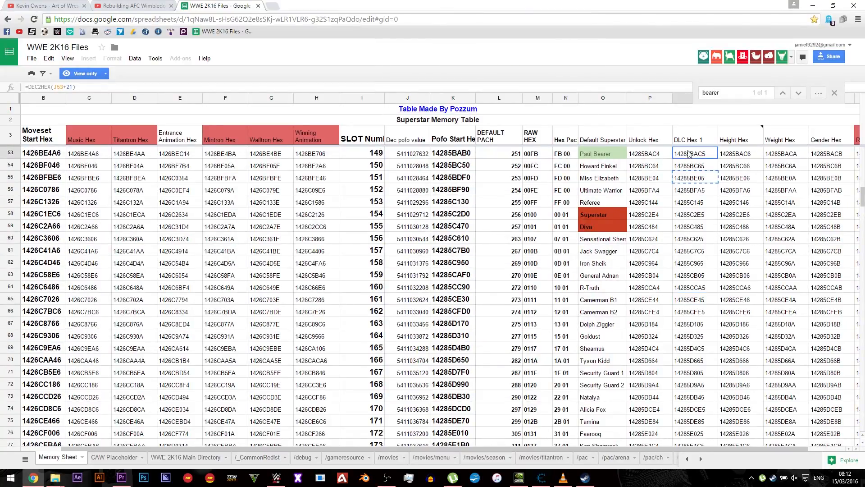
{"action": "left_click", "coordinate": [692, 189]}
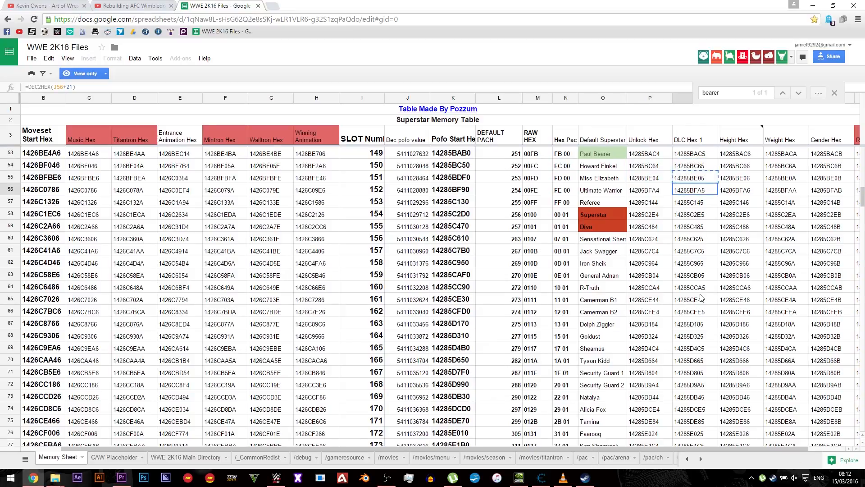